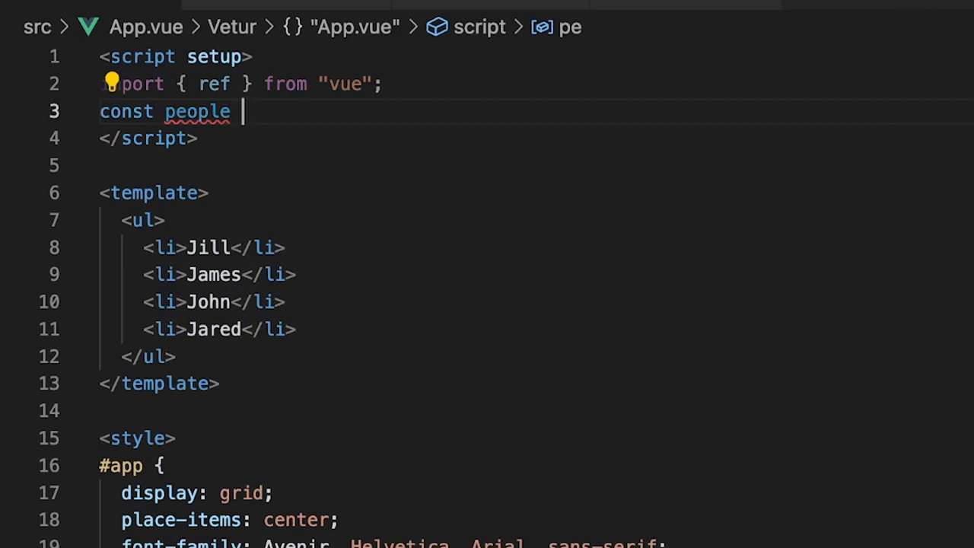
# Declare people = ref(["Jill", "James", "John"]) and render each person in an li keyed by person
pyautogui.write('= ref()')
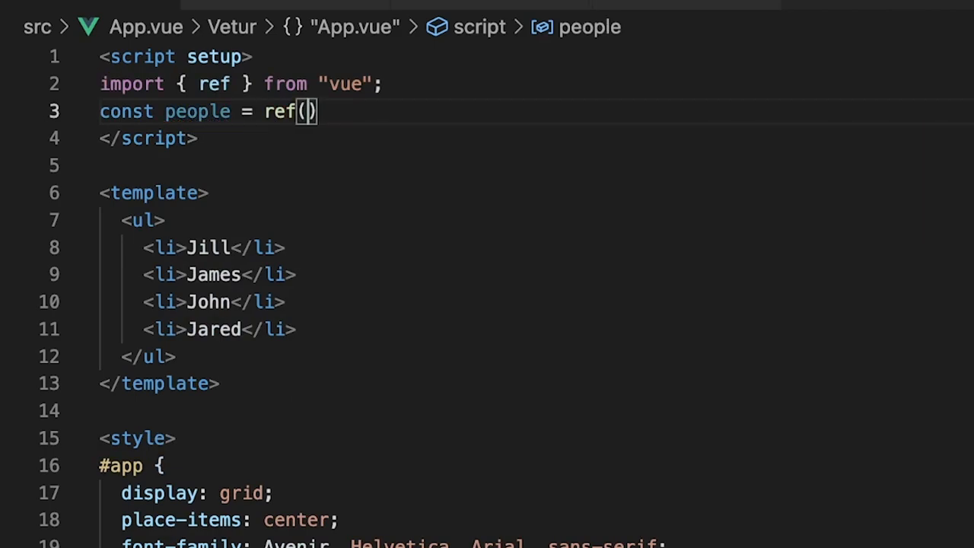
pyautogui.write('["Jill", "James", "John"]')
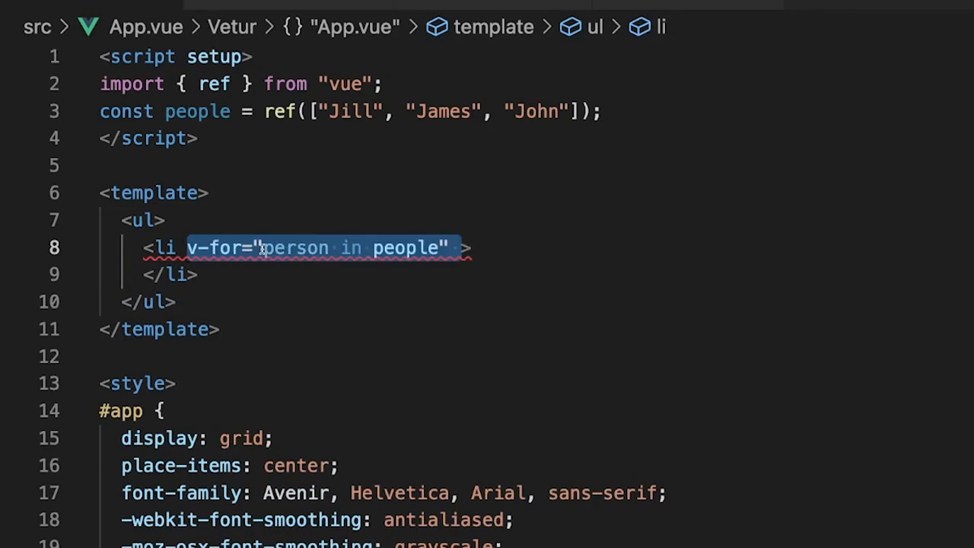
pyautogui.write(':key="person"')
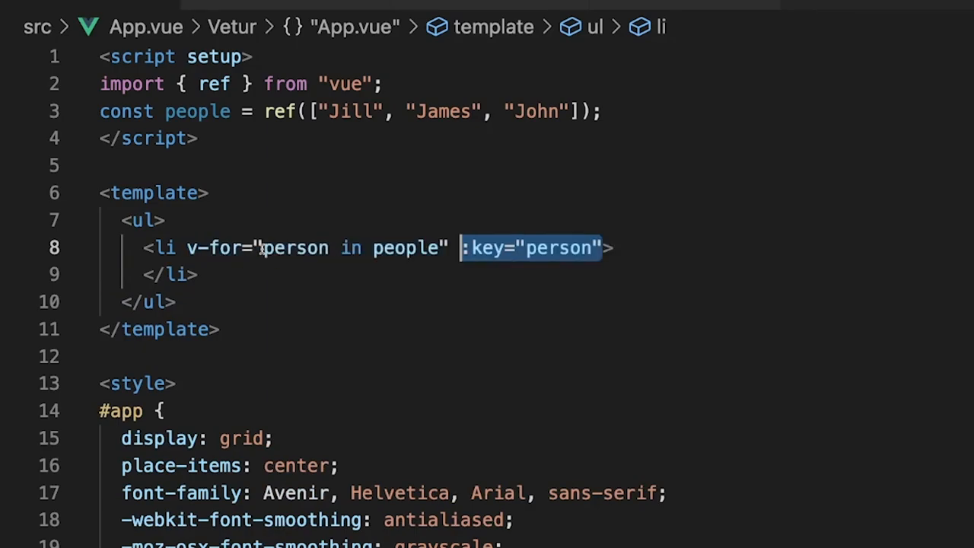
pyautogui.write('{{ person }}')
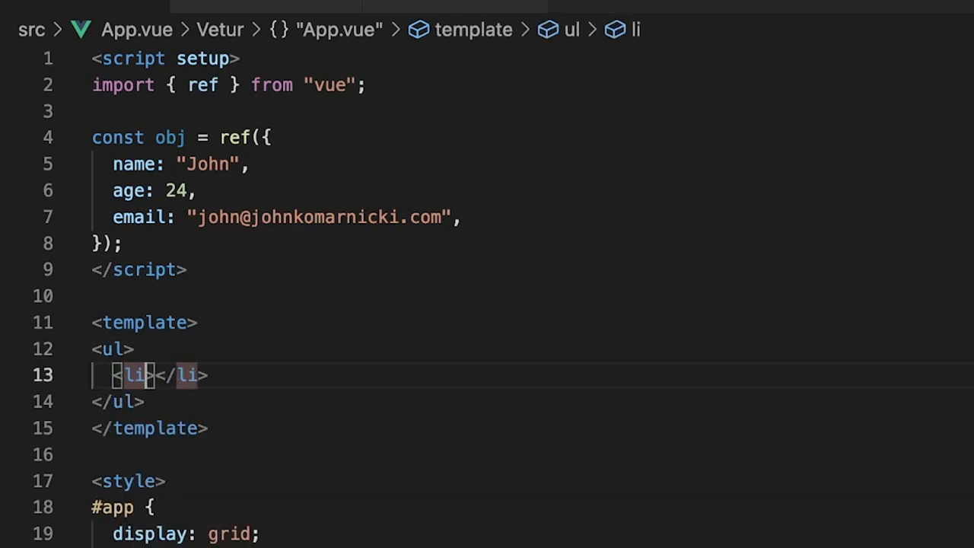
# Write the li as v-for="value in obj" :key="value" rendering {{ value }}
pyautogui.write('v-for="value in')
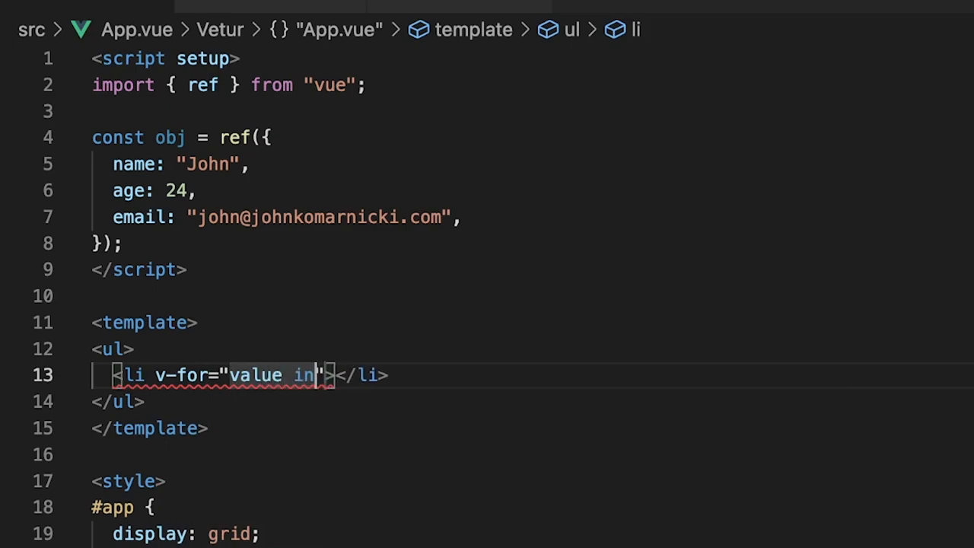
pyautogui.write('obj')
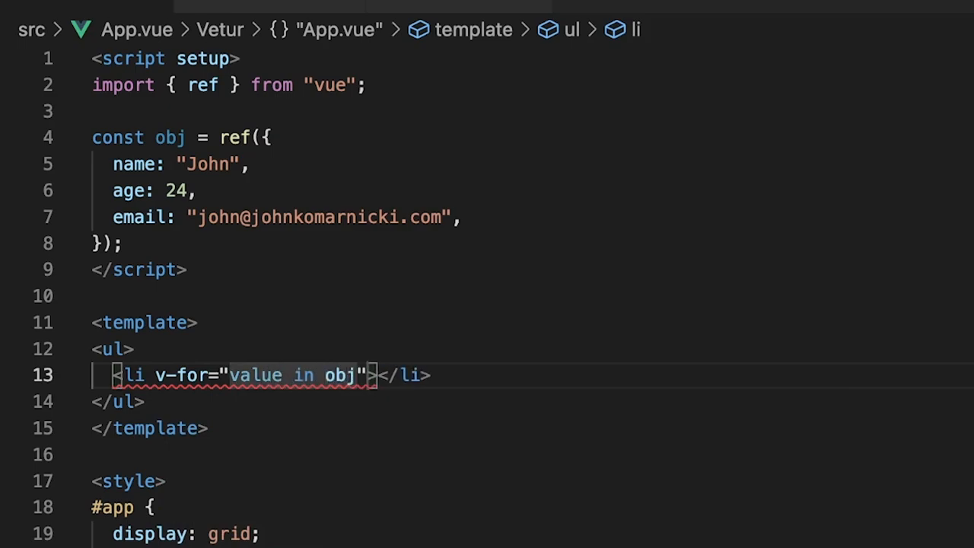
pyautogui.write(':key')
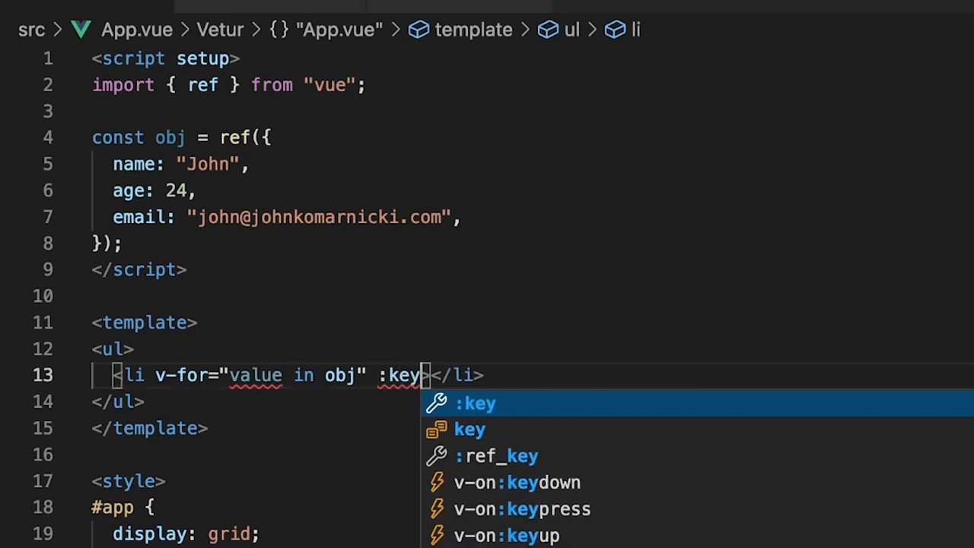
pyautogui.write('="value"')
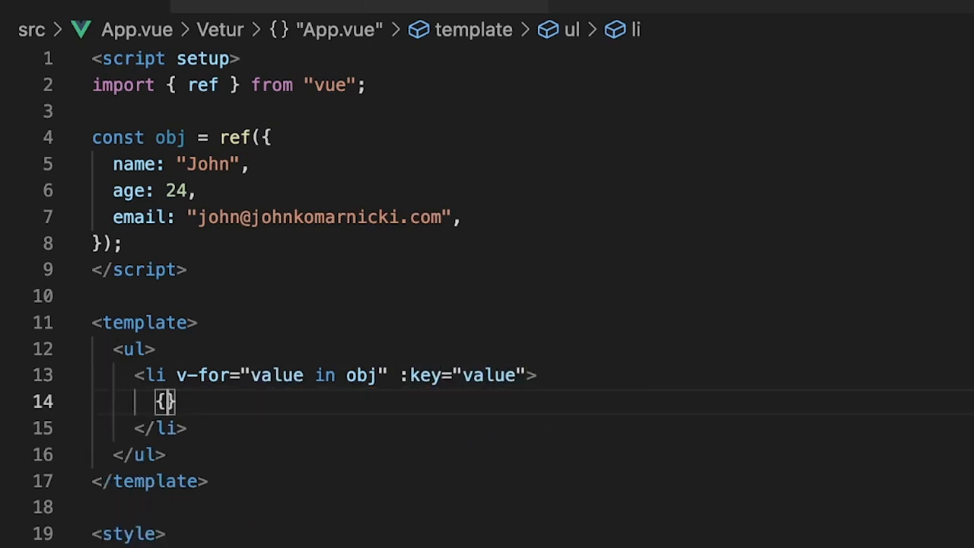
pyautogui.write('{ value }')
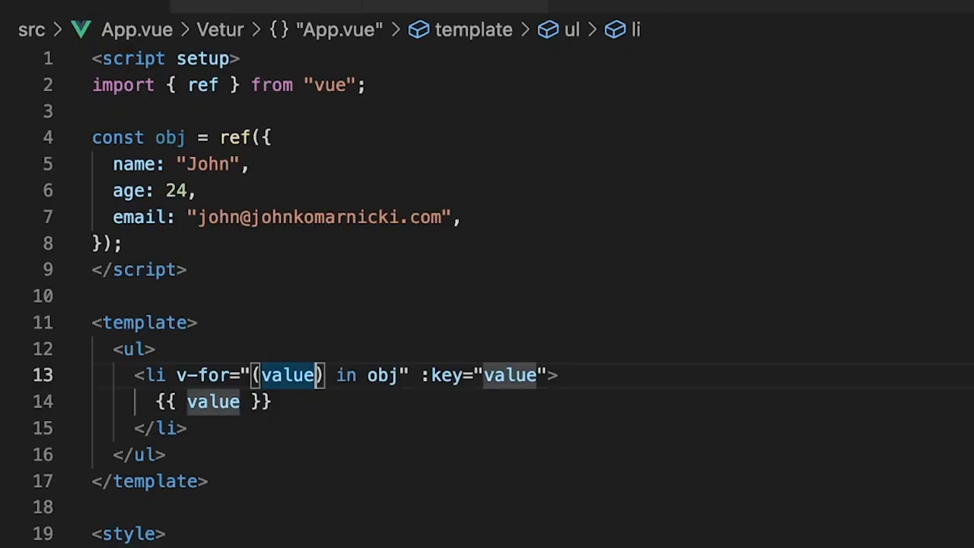
# Extend the loop to (value, key) in obj and render {{ key }} alongside {{ value }}
pyautogui.write(', key')
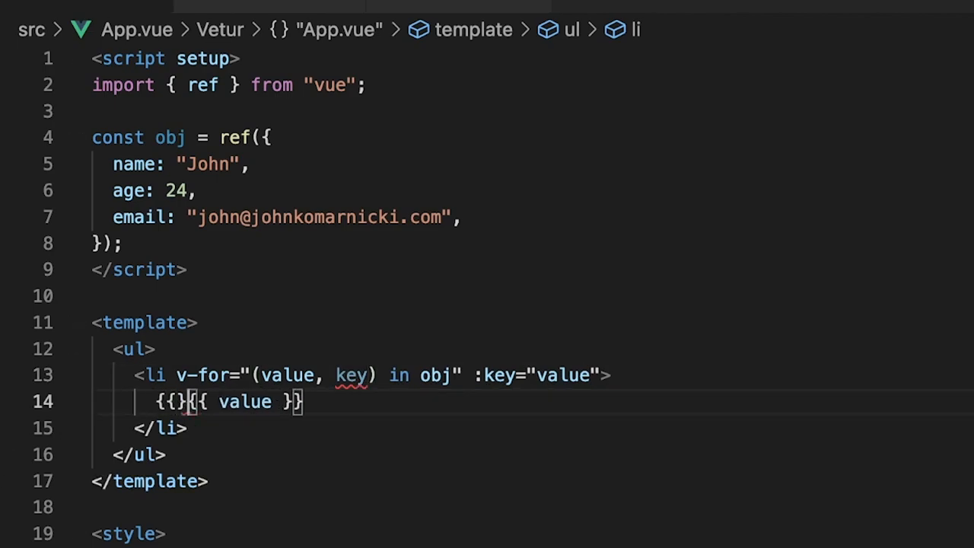
pyautogui.write('key')
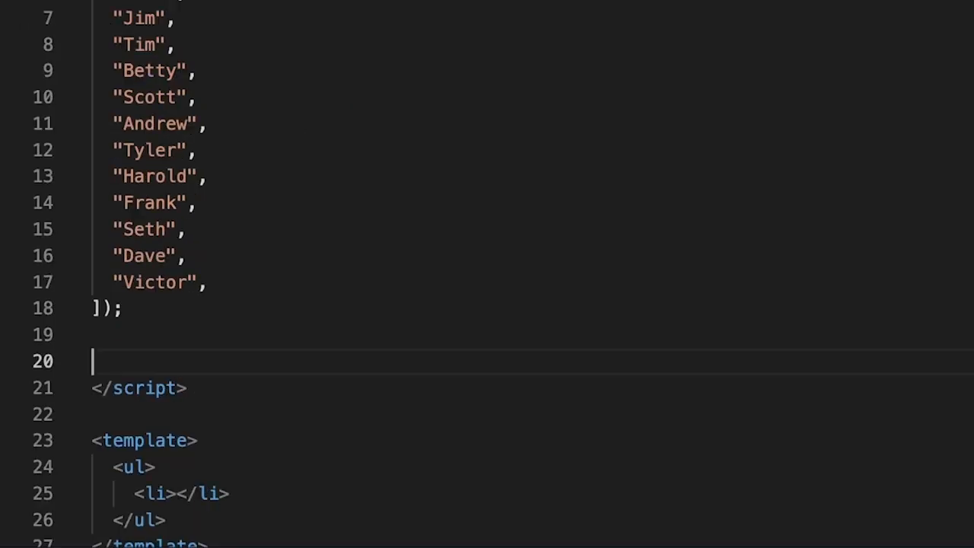
# Declare const currentPage = ref(0) and make the li loop v-for="i in 10" keyed by i
pyautogui.write('const currentPage = ref(0);')
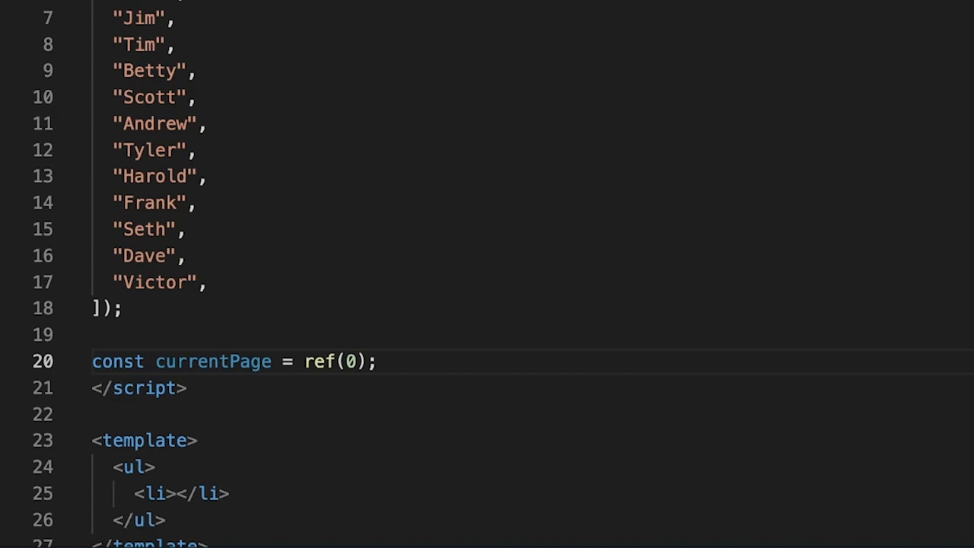
pyautogui.write('" "')
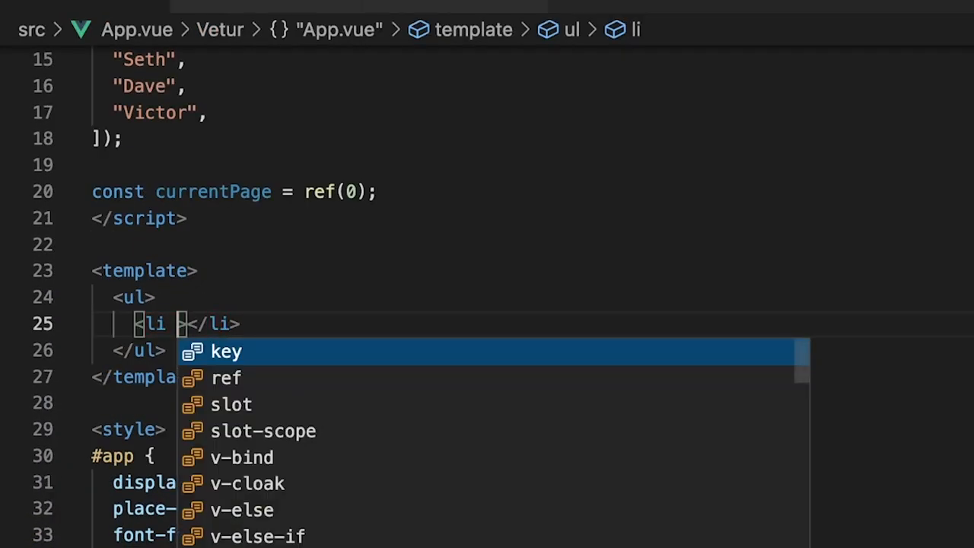
pyautogui.write('v-for=""')
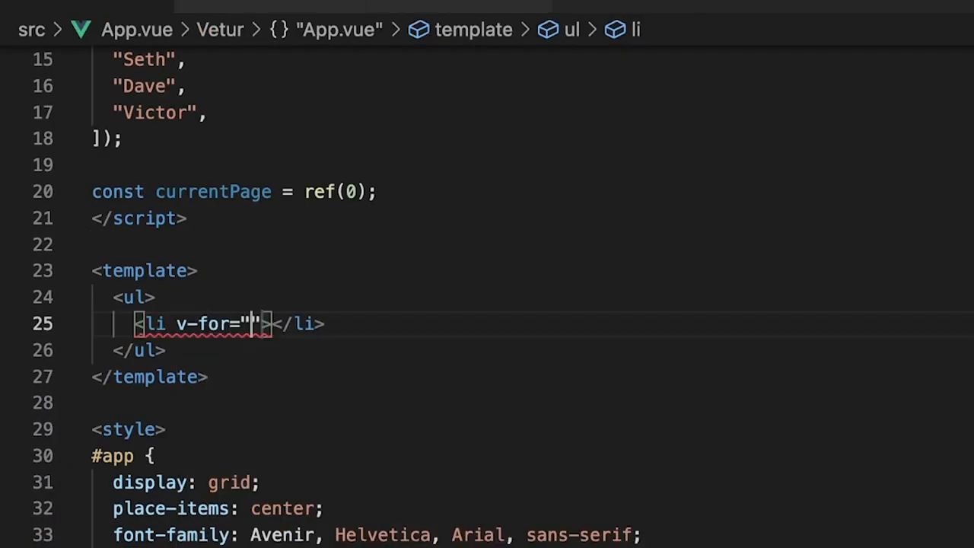
pyautogui.write('i in')
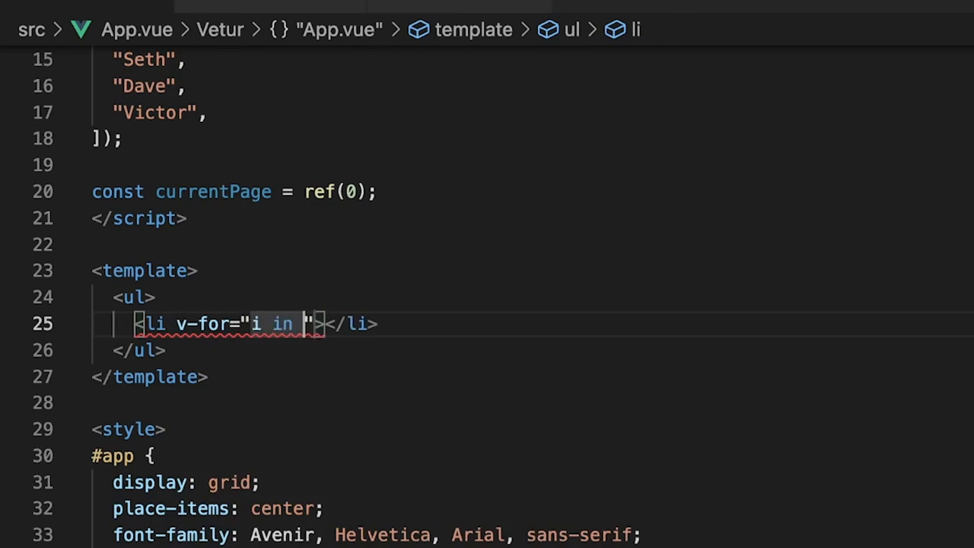
pyautogui.write('10" :key="i')
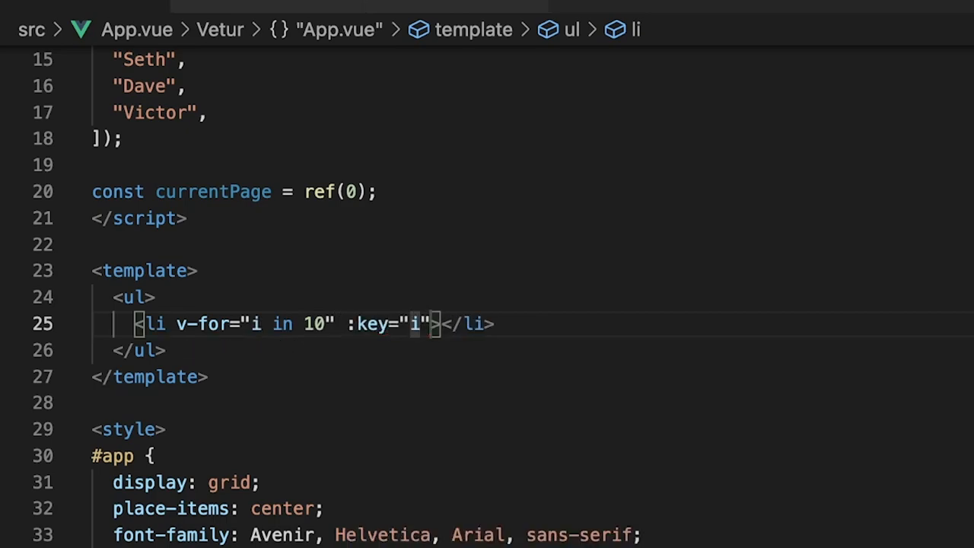
# Render {{ people[currentPage * 10 + i] }} inside the list item
pyautogui.write('{{}}')
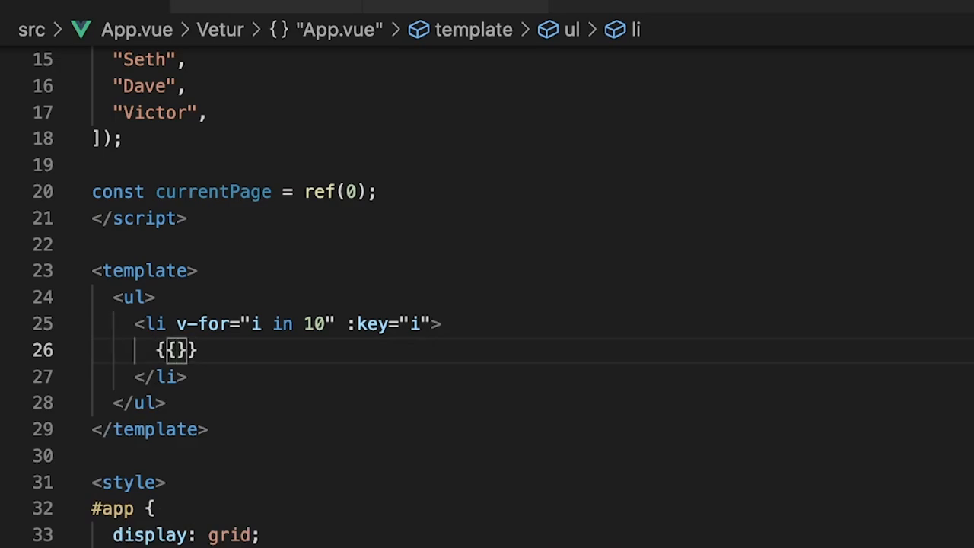
pyautogui.write('people[]')
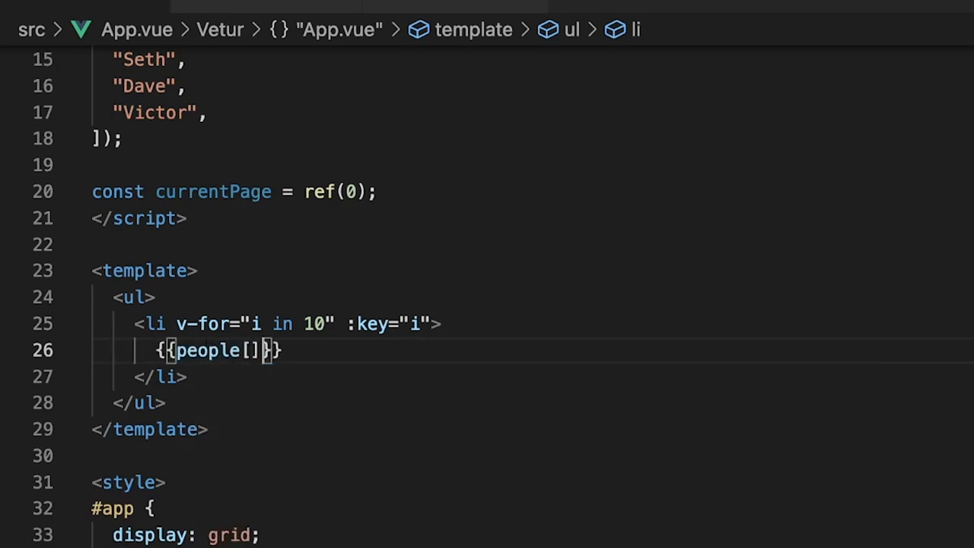
pyautogui.write('currentPage')
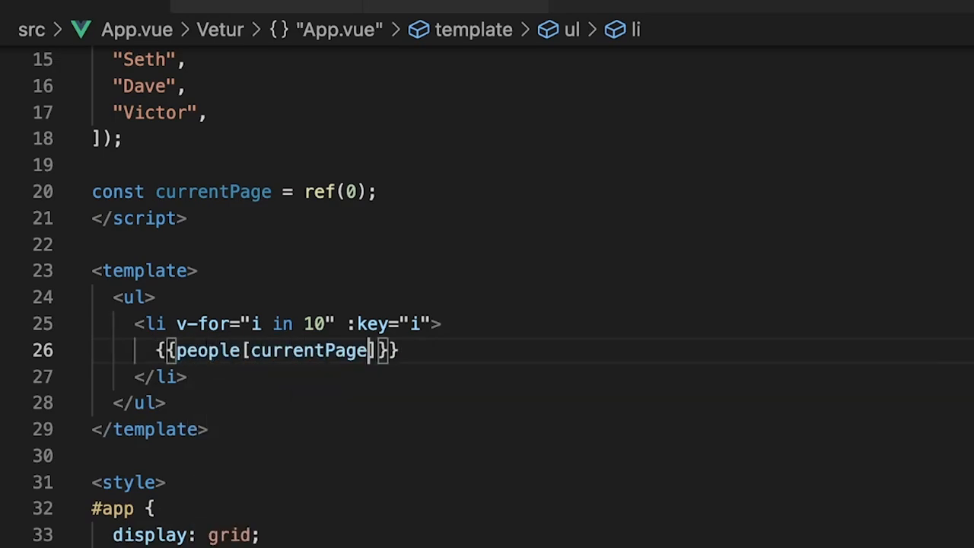
pyautogui.write('* 10')
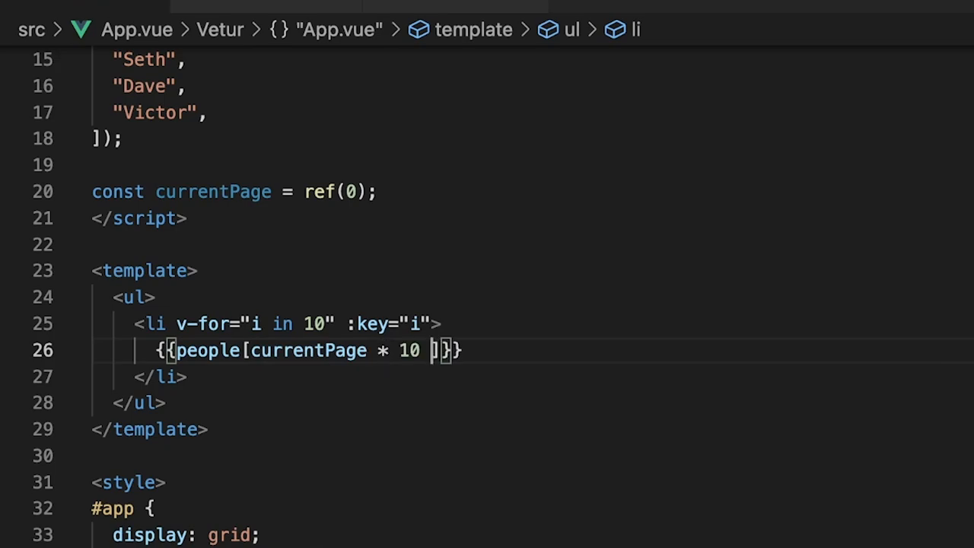
pyautogui.write('+ i')
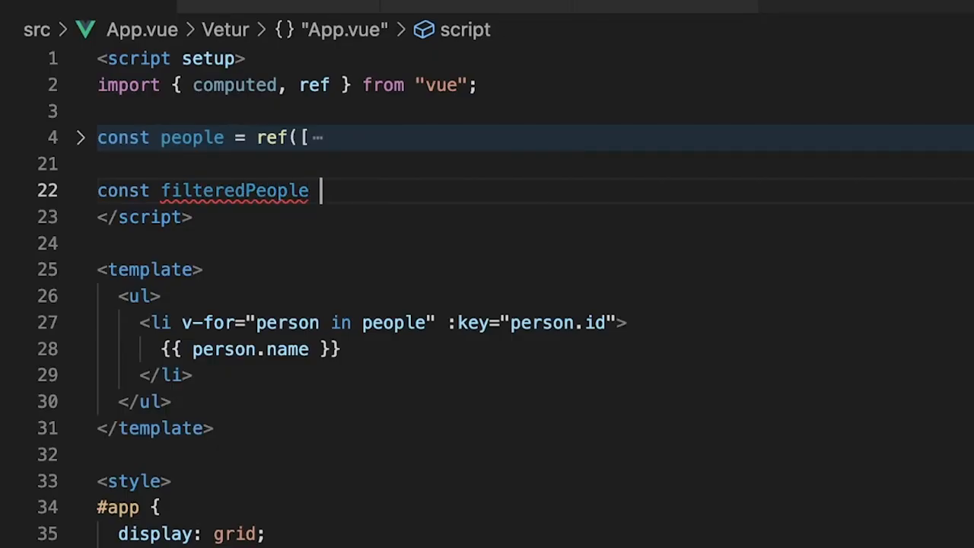
# Write filteredPeople = computed(() => { return people.value.age > 24; })
pyautogui.write('= computed()')
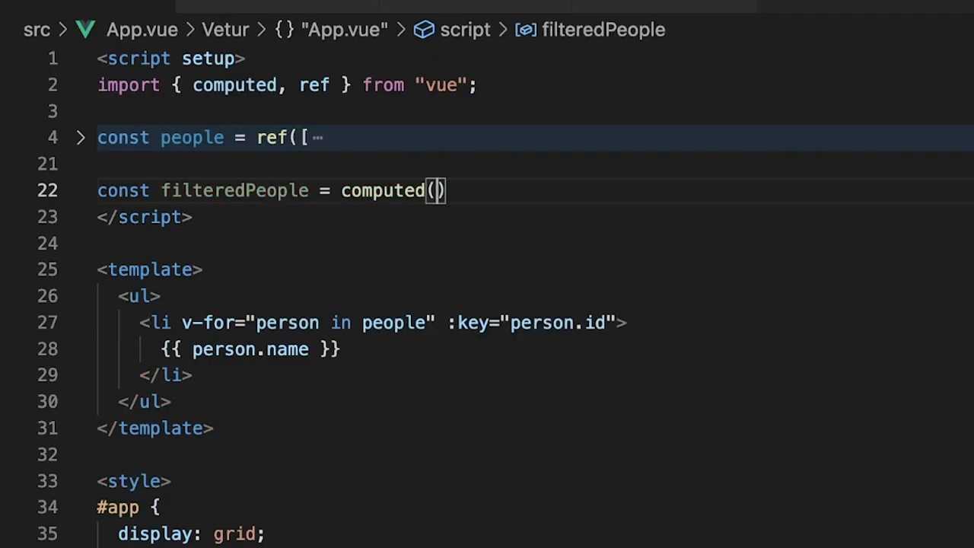
pyautogui.write('() => {')
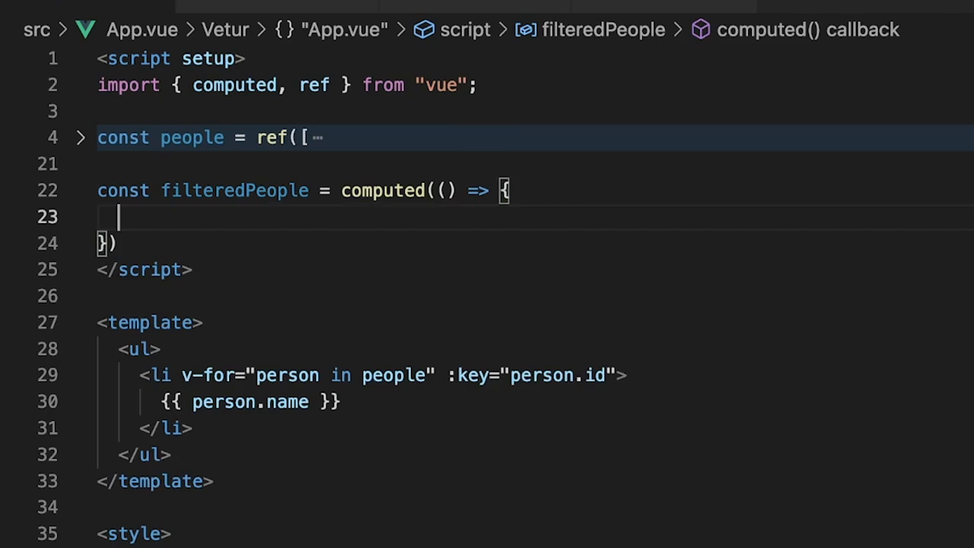
pyautogui.write('return people')
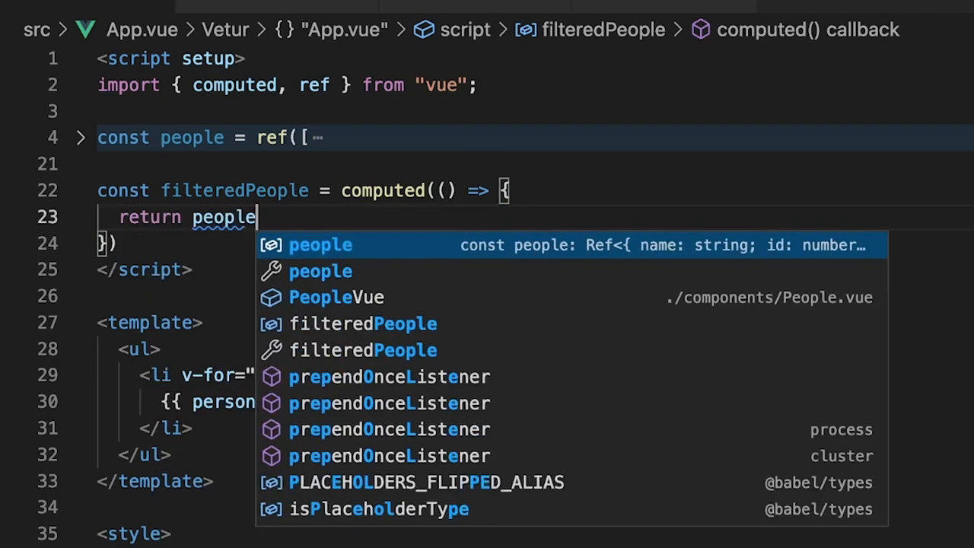
pyautogui.write('.value.age >')
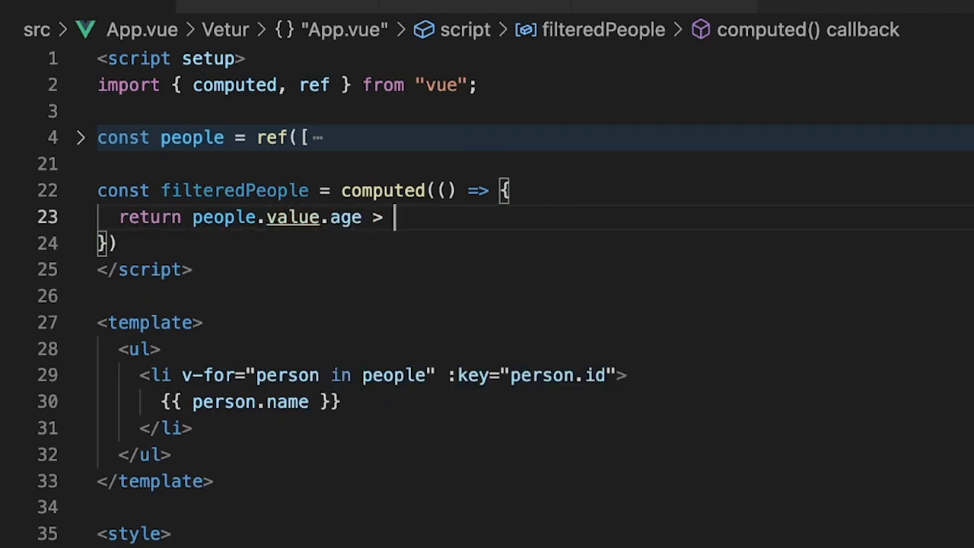
pyautogui.write('24;')
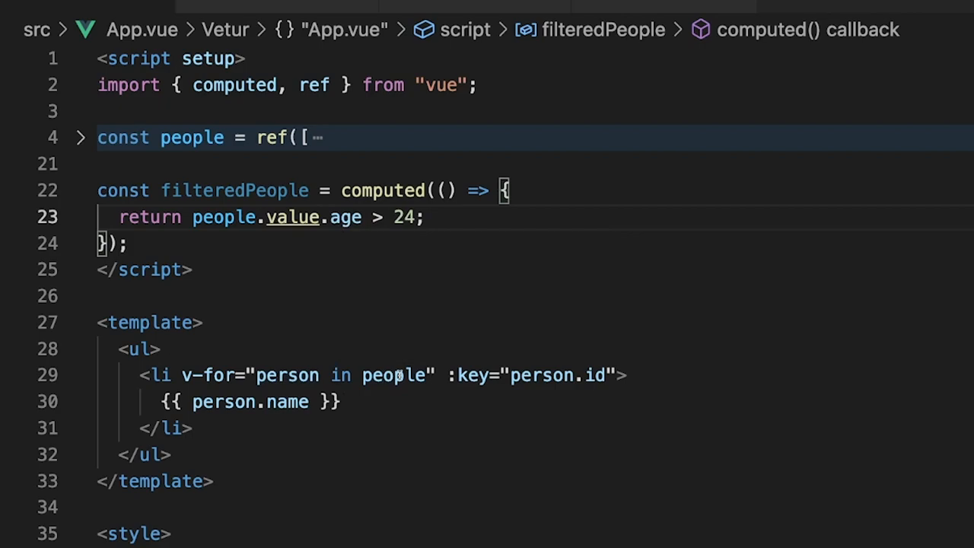
# Switch the v-for source from people to filteredPeople via the completion suggestion
pyautogui.write('fi')
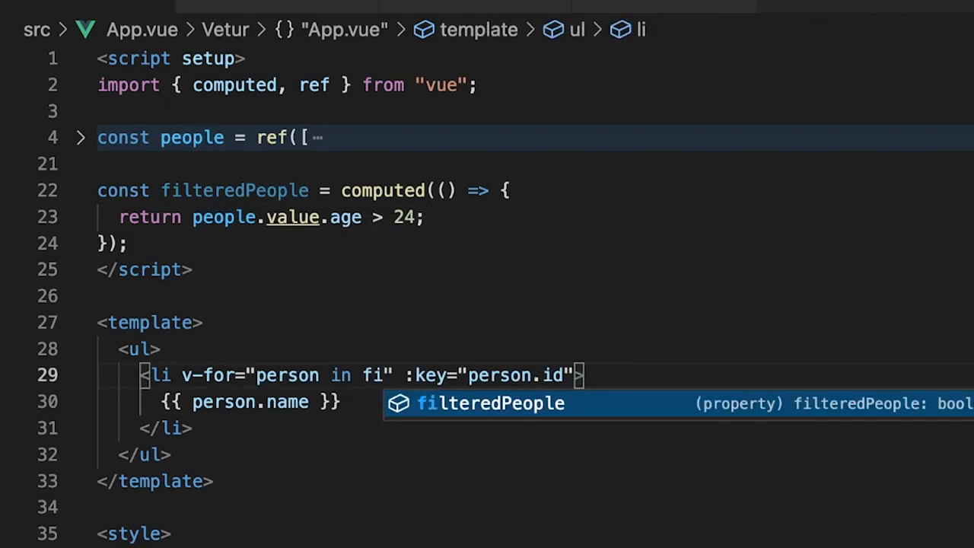
pyautogui.press('Tab')
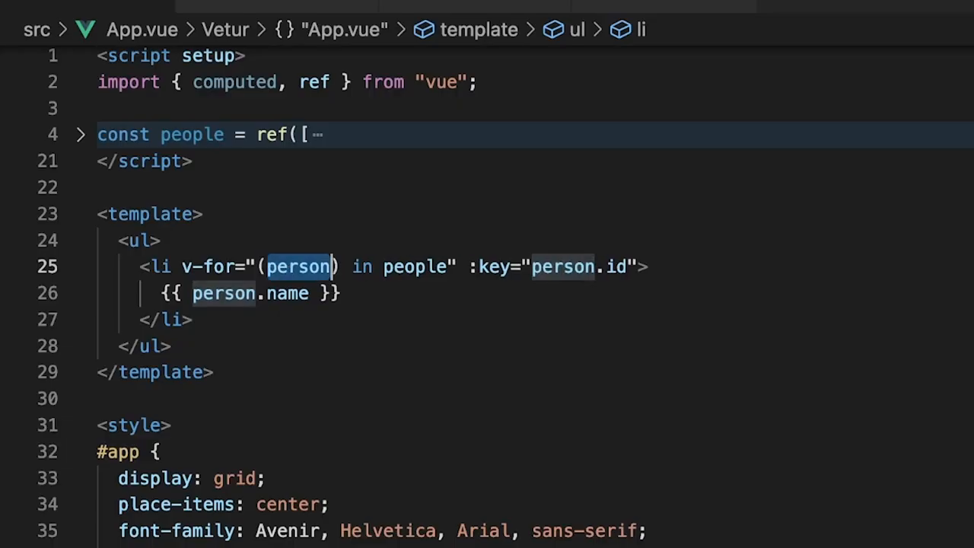
# Change the loop to (person, index) in people and print {{ index }} before the name
pyautogui.write(',')
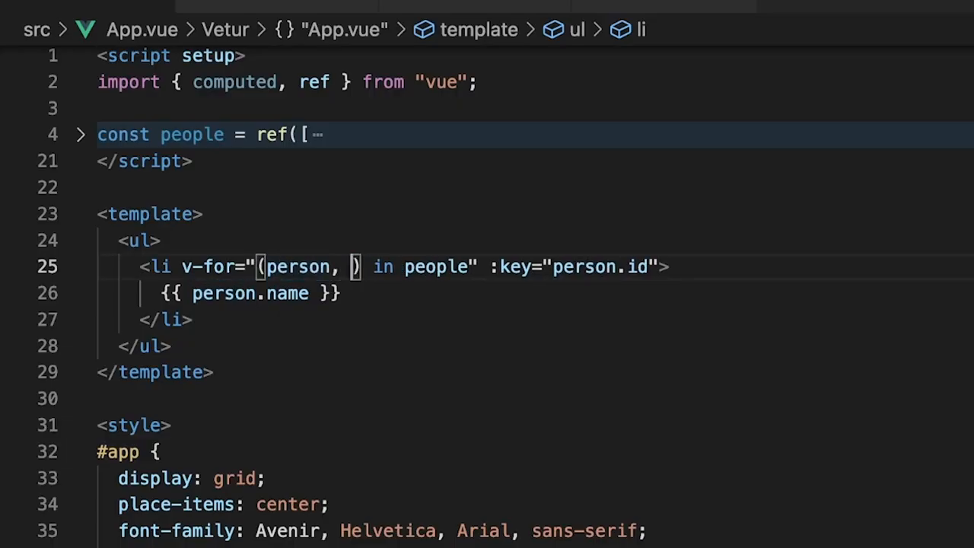
pyautogui.write('index')
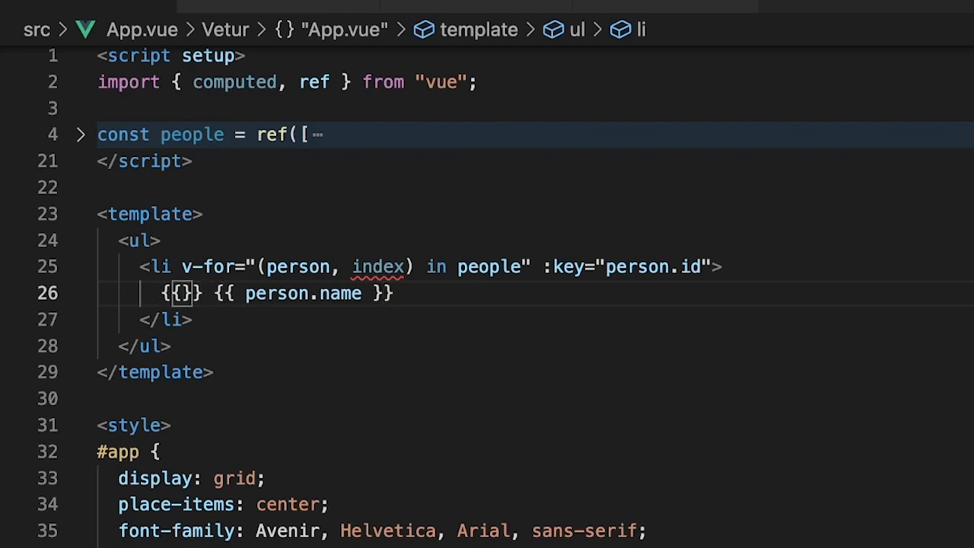
pyautogui.write('index')
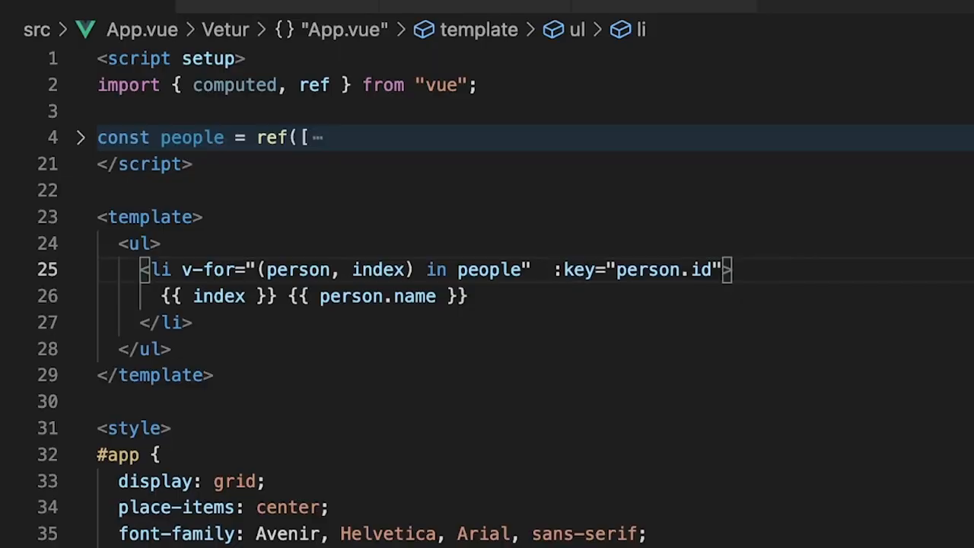
pyautogui.write('@click=""')
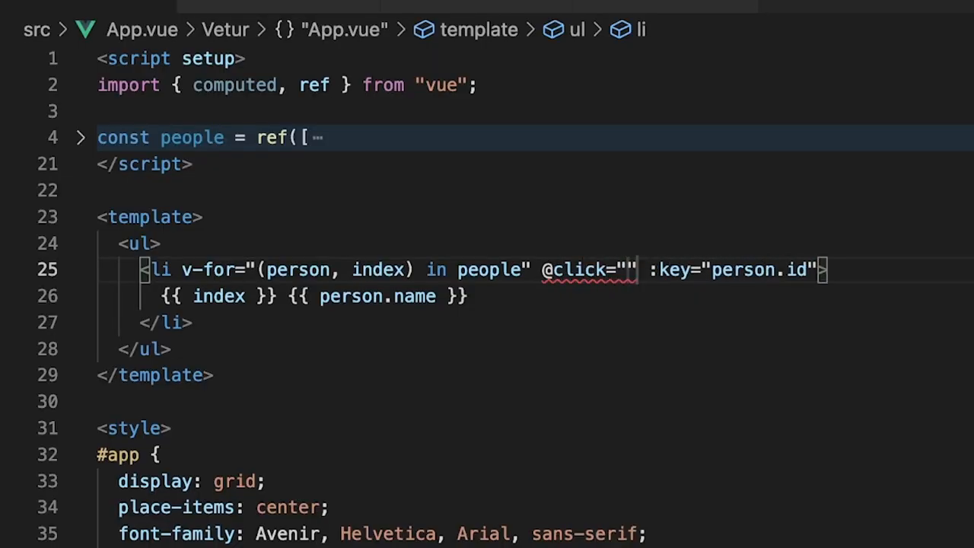
pyautogui.write('updateItem')
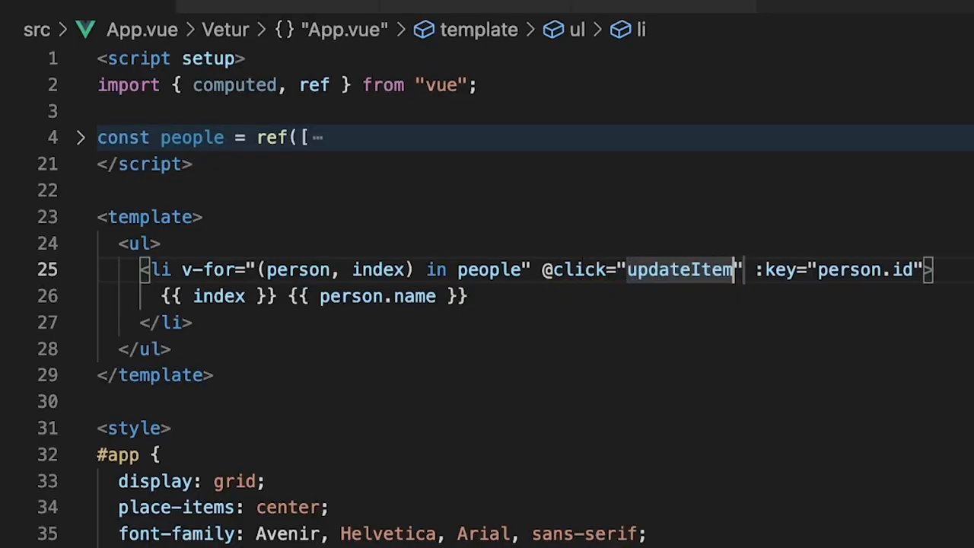
pyautogui.write('(index)')
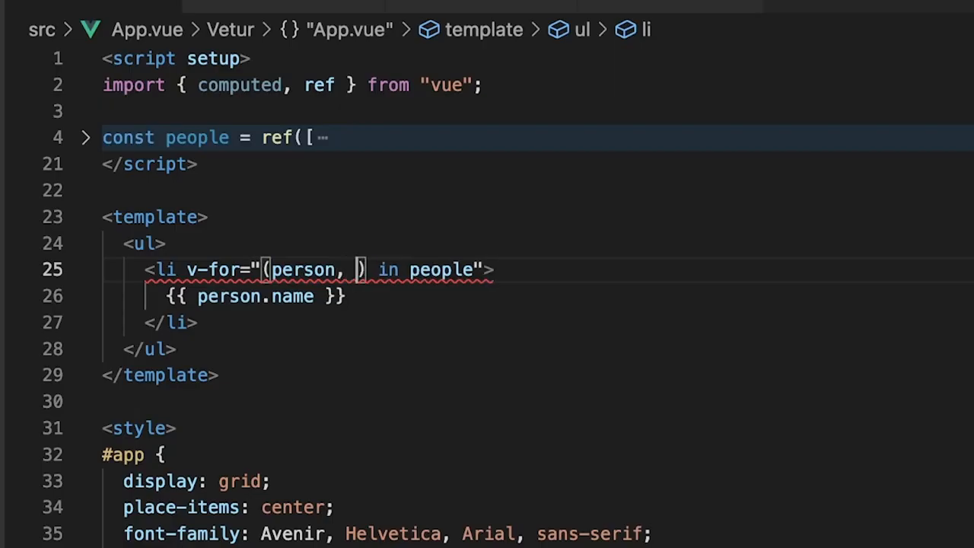
# Use v-for="(person, index) in people" with :key="index" and only {{ person.name }} inside
pyautogui.write('index')
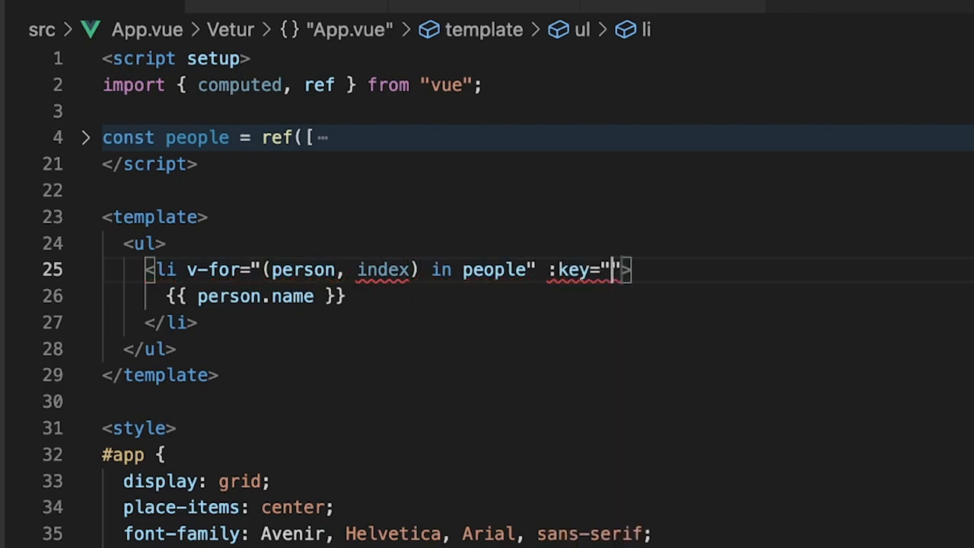
pyautogui.write('index')
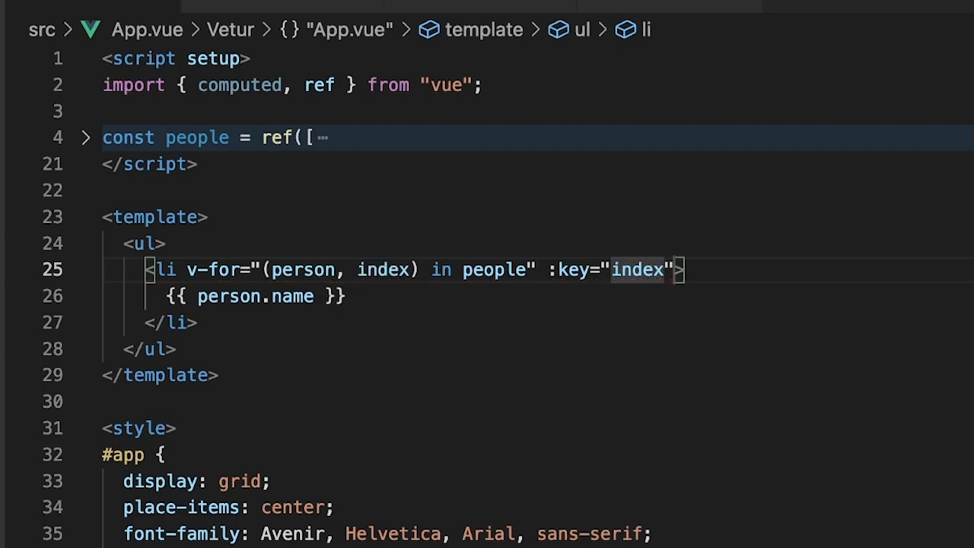
pyautogui.scroll(-3)
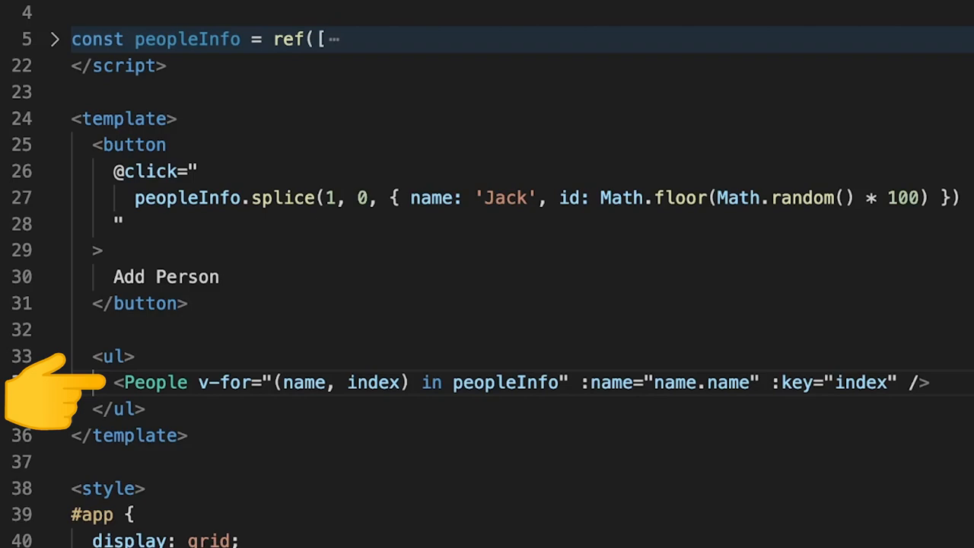
pyautogui.moveTo(423, 327)
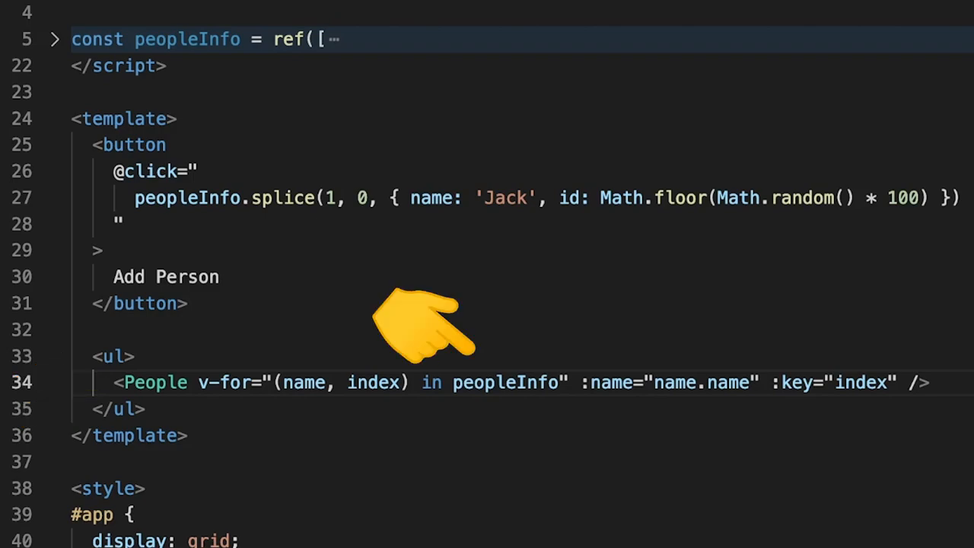
pyautogui.moveTo(776, 327)
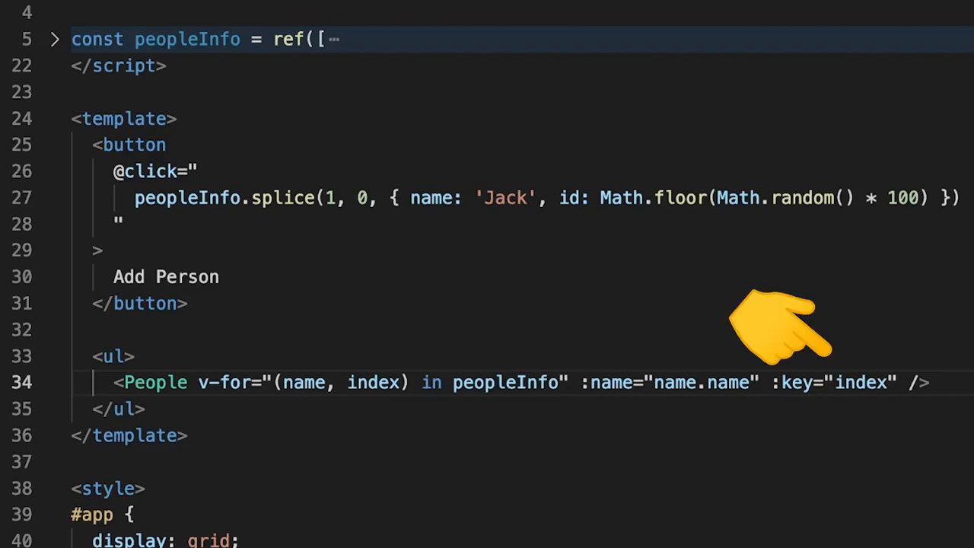
pyautogui.moveTo(597, 327)
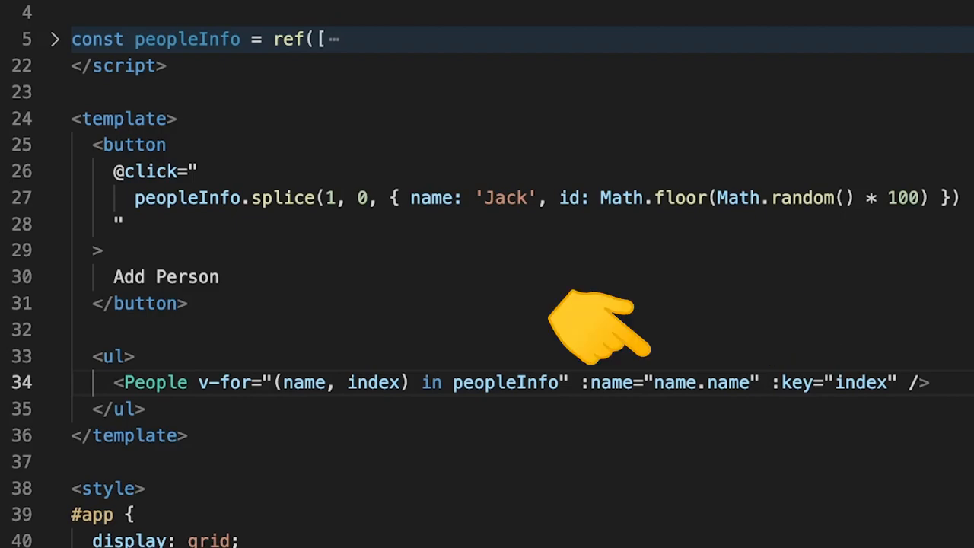
pyautogui.click(271, 24)
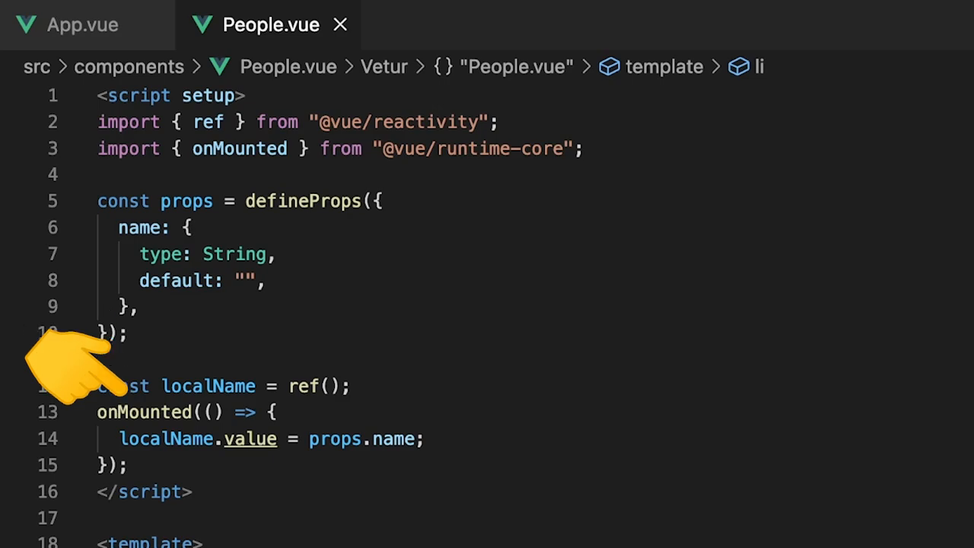
pyautogui.scroll(-3)
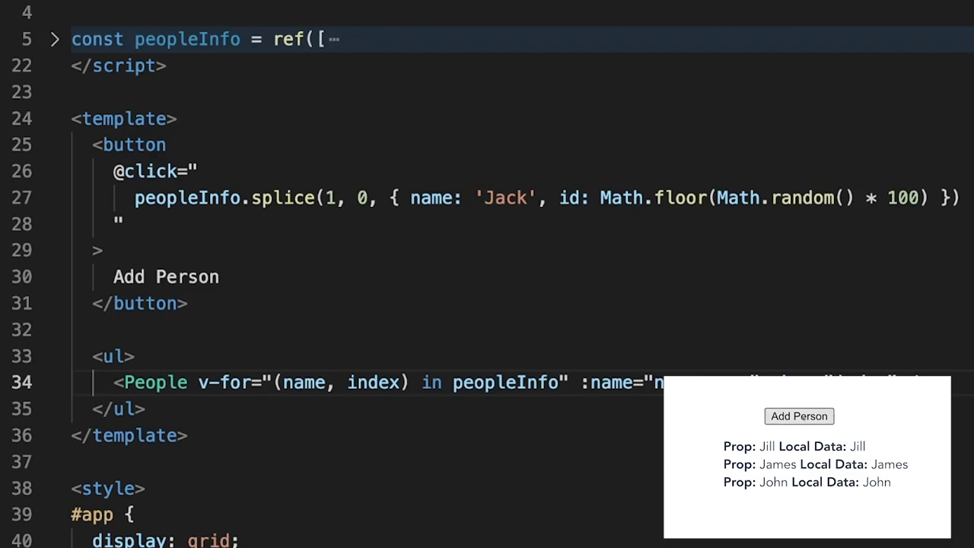
# Click Add Person in the browser preview to confirm Jack's prop and local data match
pyautogui.click(799, 416)
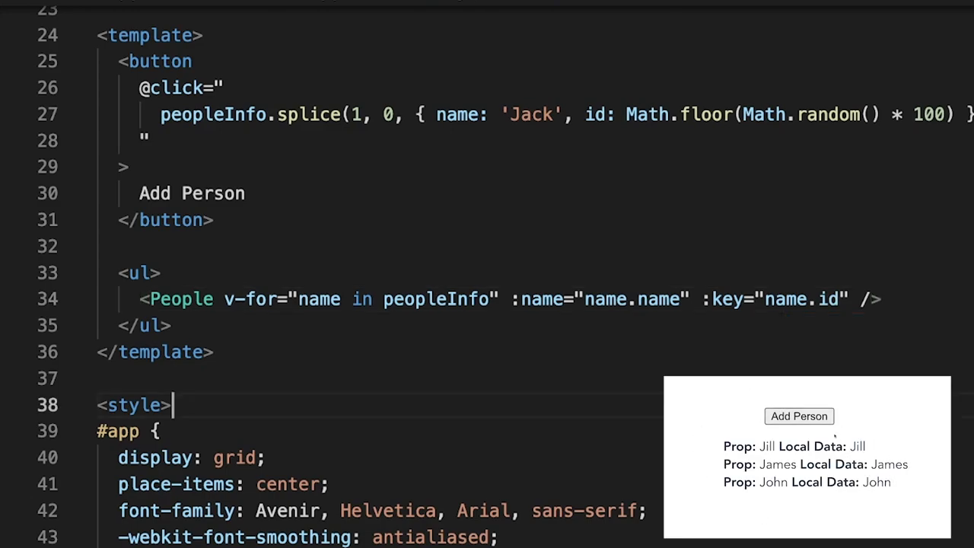
pyautogui.click(799, 415)
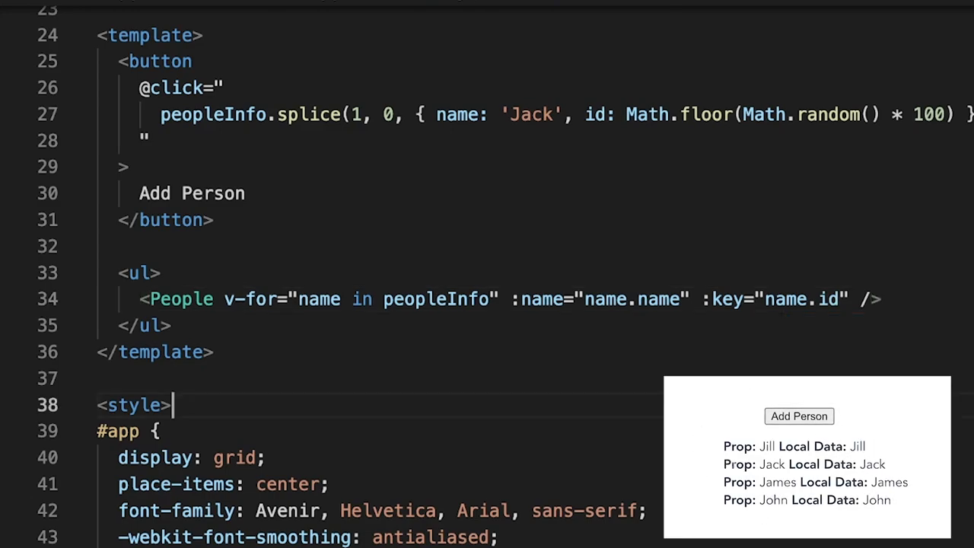